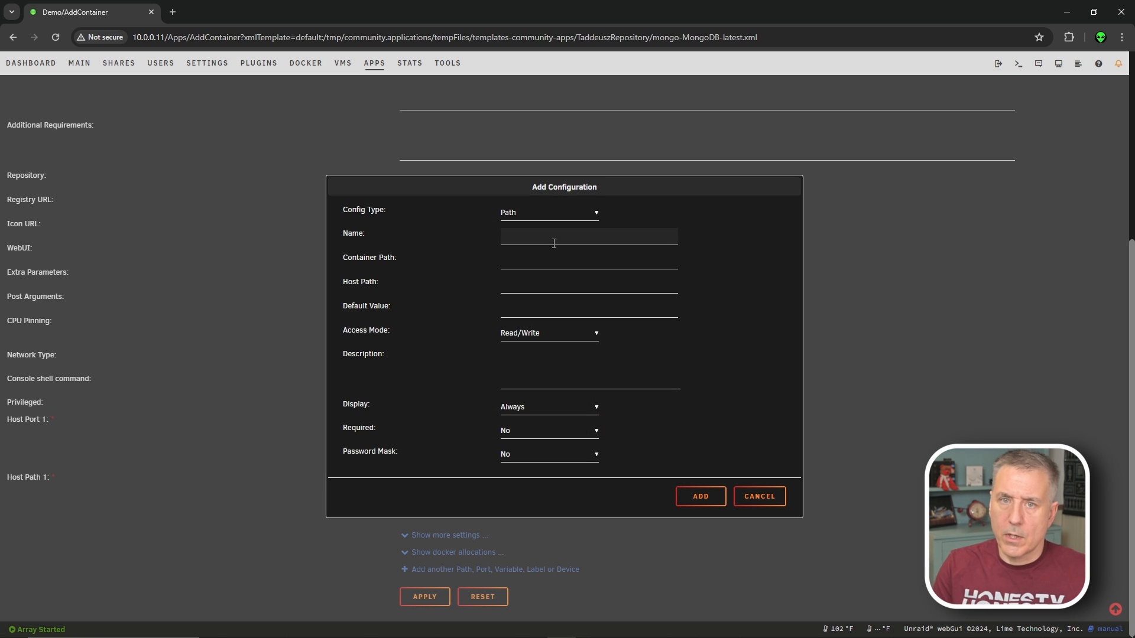
# Map the host path /mnt/user/appdata/script/init-mongo.js into the MongoDB container
pyautogui.write('/mnt/user/appdata/script/init-mongo.js')
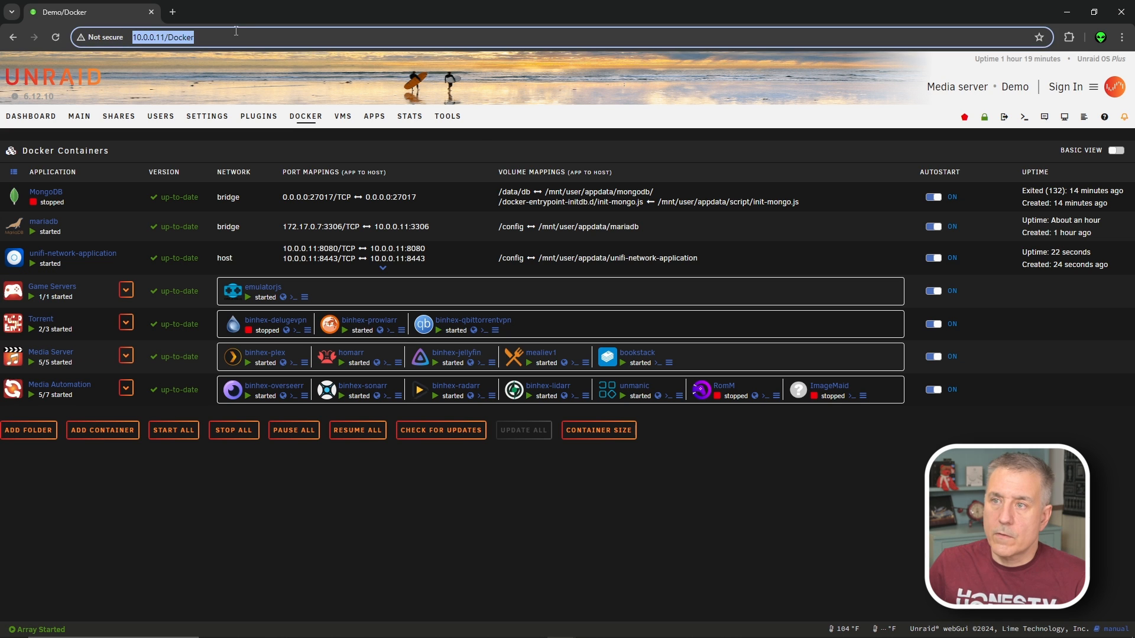
# Browse to the UniFi controller at 10.0.0.11:8443
pyautogui.write('10.0.0.11:8443')
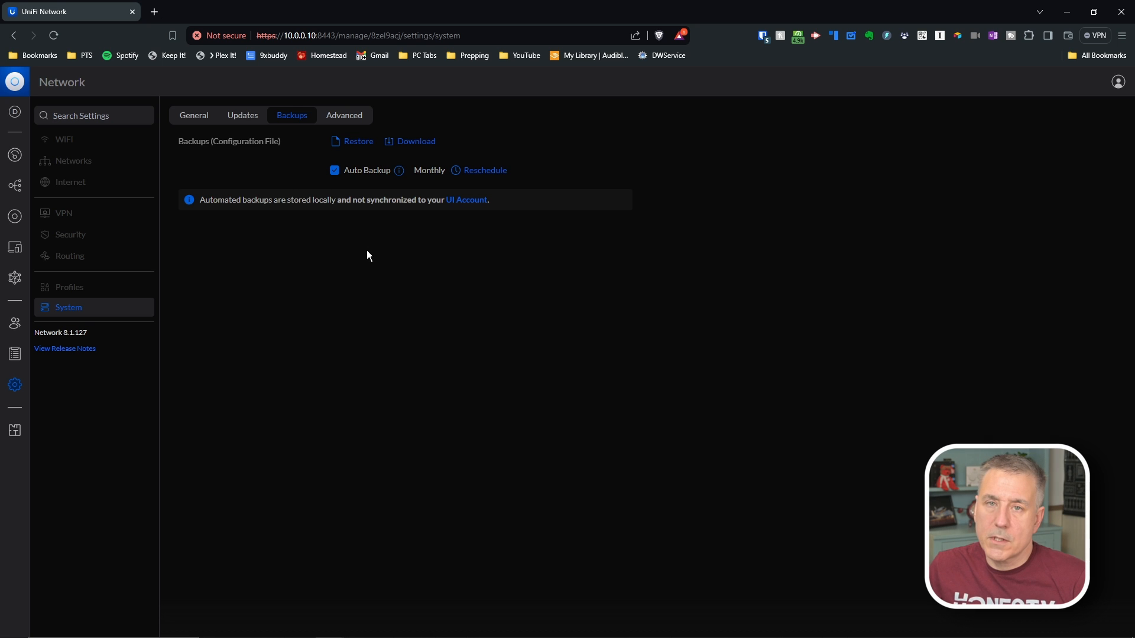
pyautogui.moveTo(14, 384)
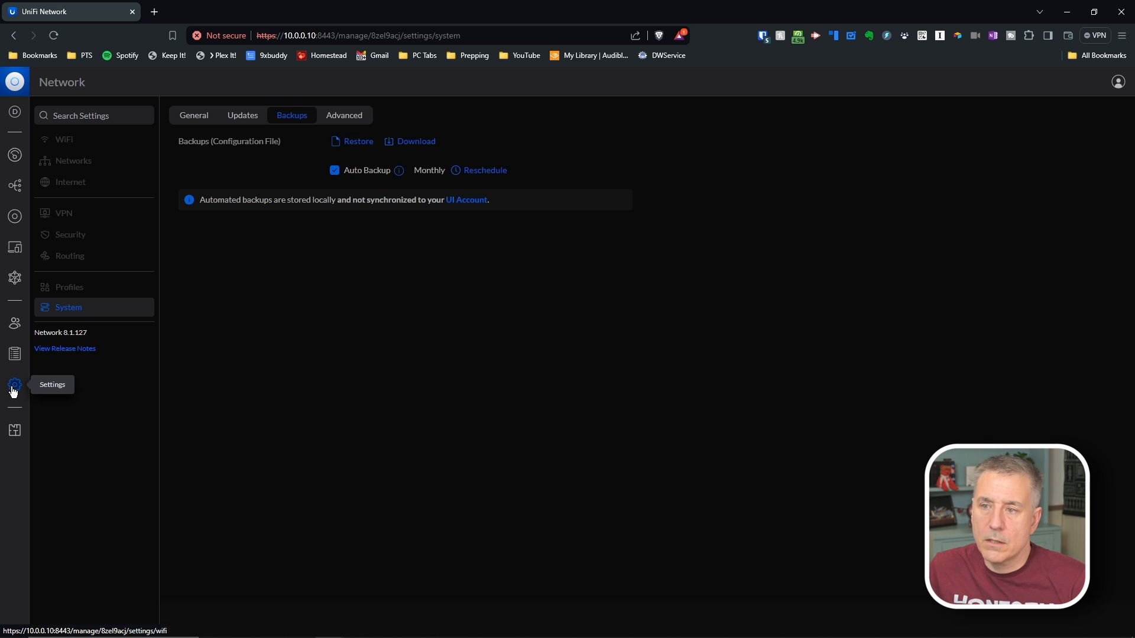
pyautogui.moveTo(14, 430)
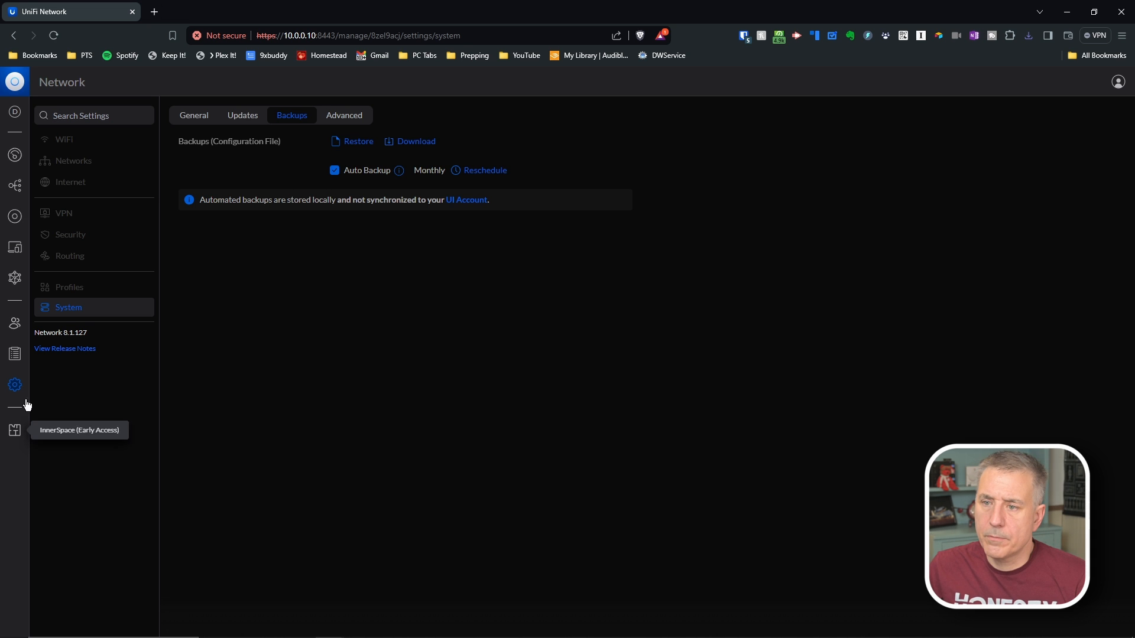
# Start a restore and upload the saved Demo network .unf backup file
pyautogui.click(358, 141)
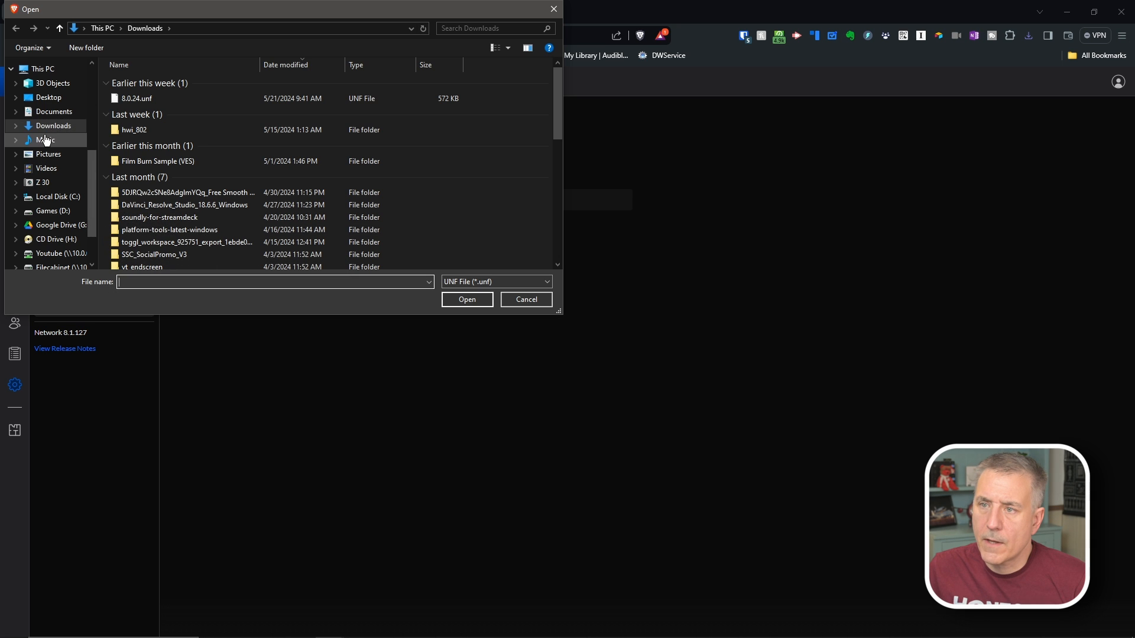
pyautogui.click(467, 300)
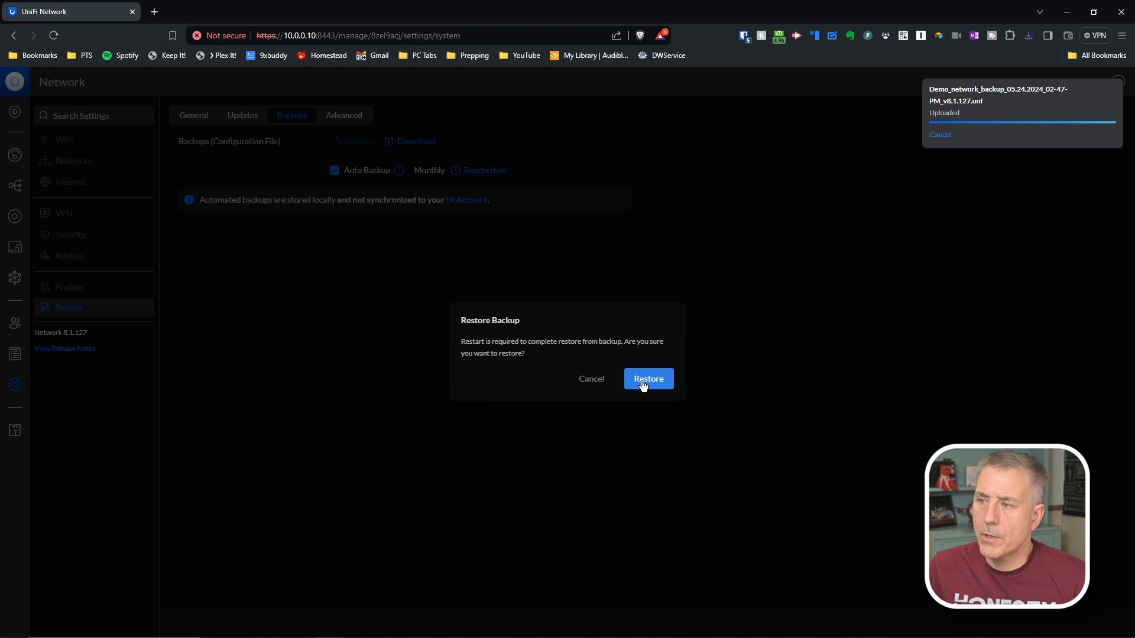